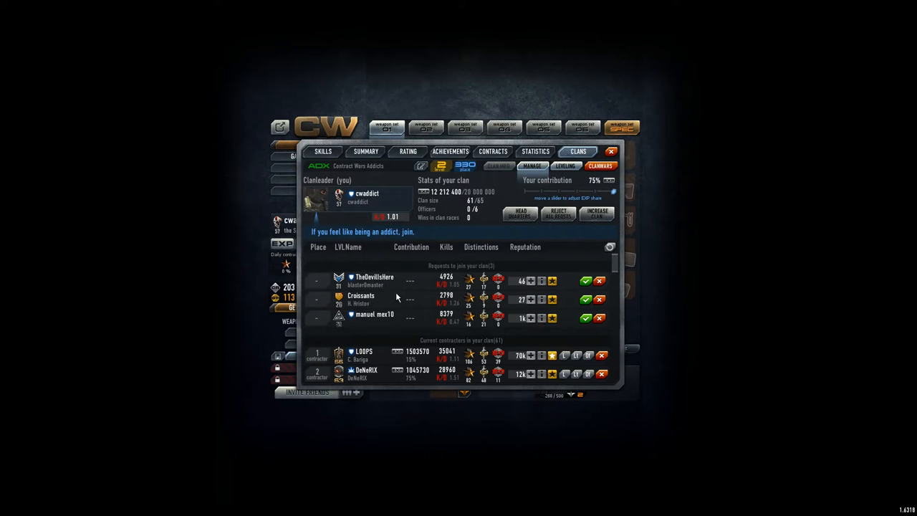
mouse_move(388, 321)
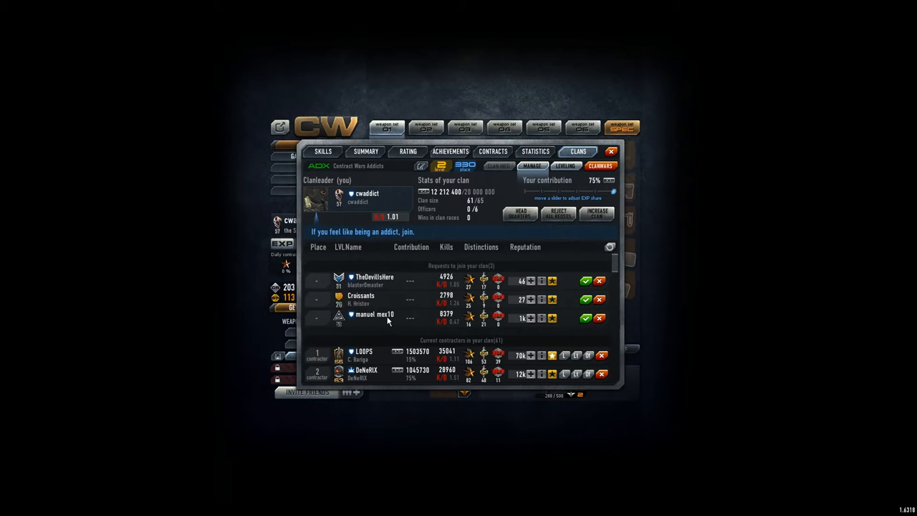
mouse_move(500, 242)
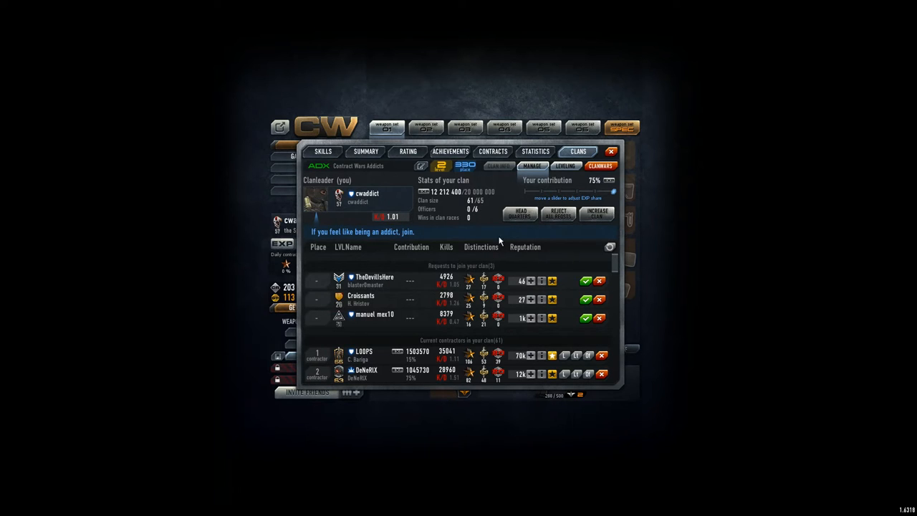
Accept both pending clan join requests in Clans > Manage.
click(586, 318)
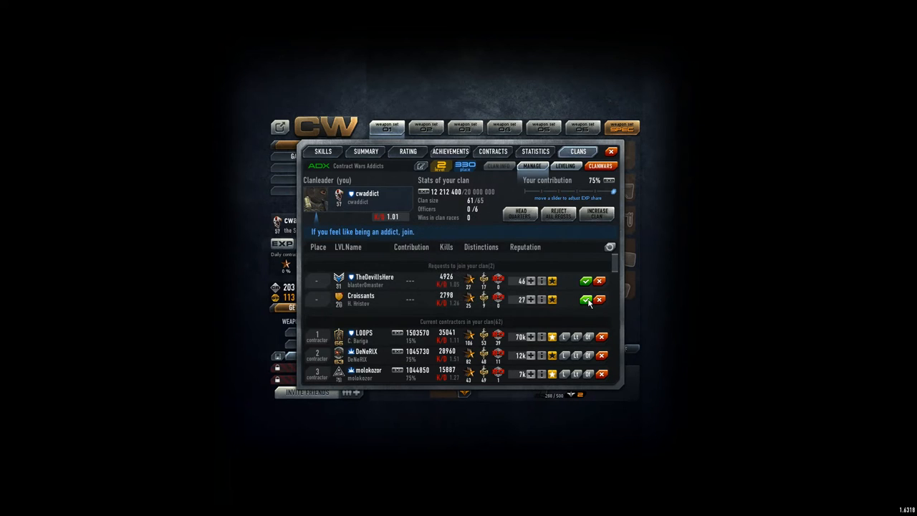
click(584, 300)
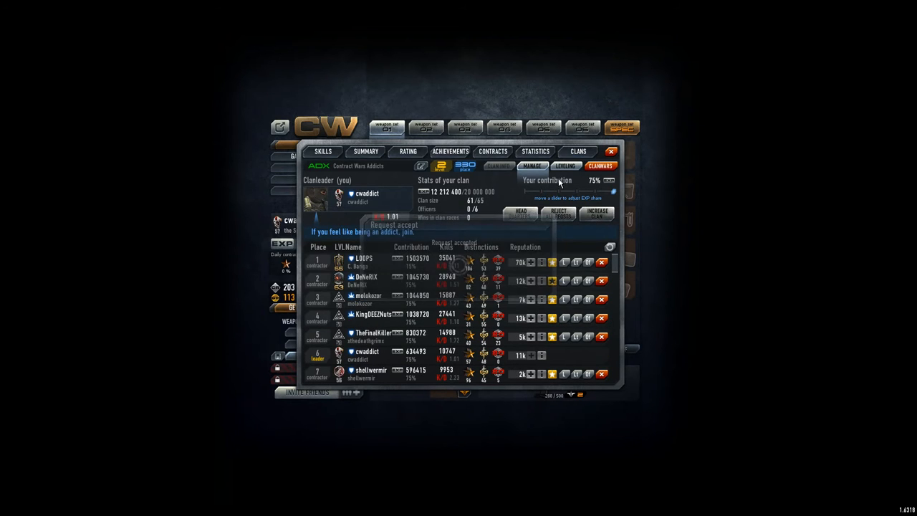
View the clan Skills page with its balance, then return to the contractor roster.
click(529, 166)
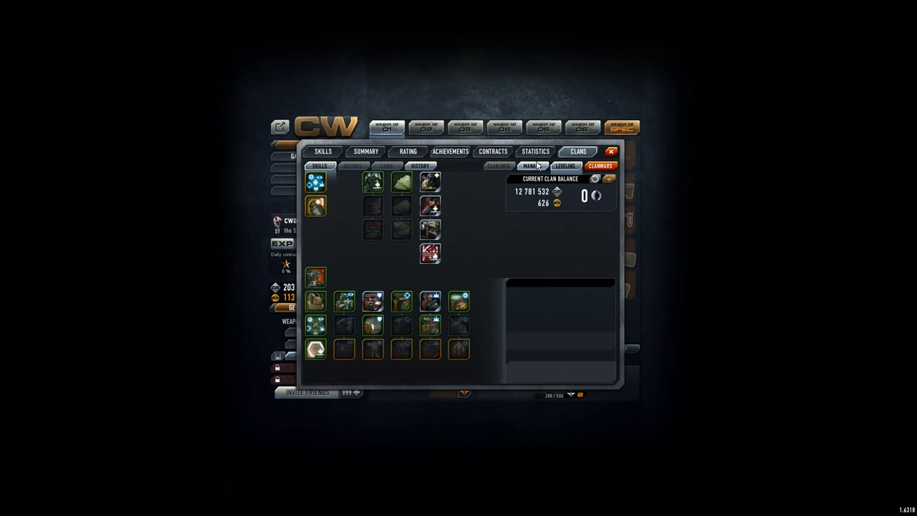
click(518, 165)
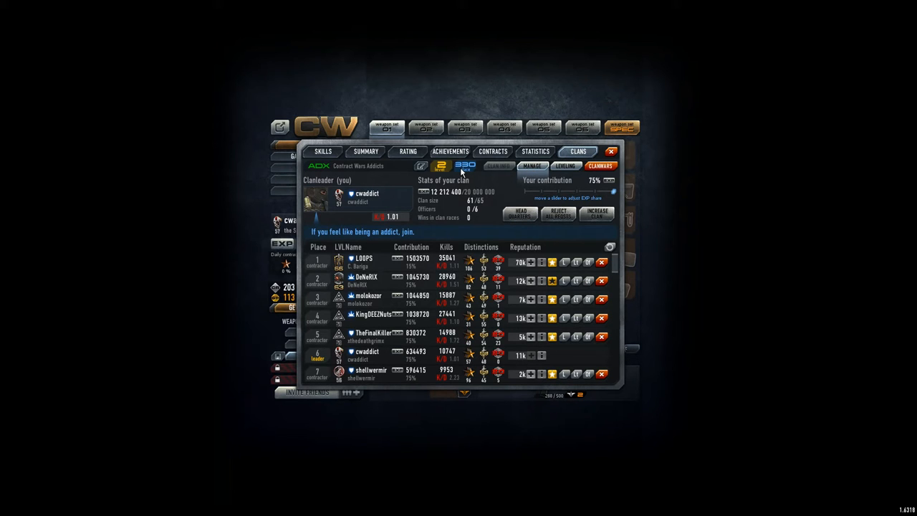
mouse_move(569, 169)
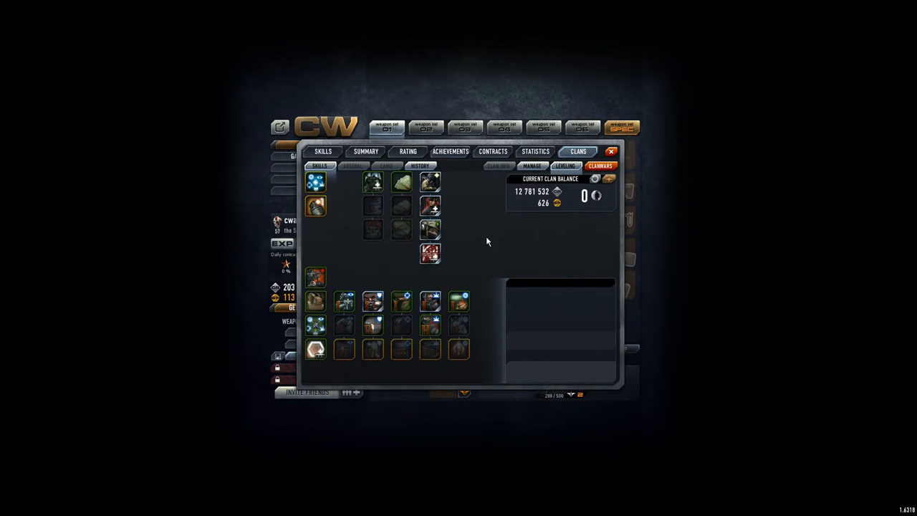
mouse_move(522, 203)
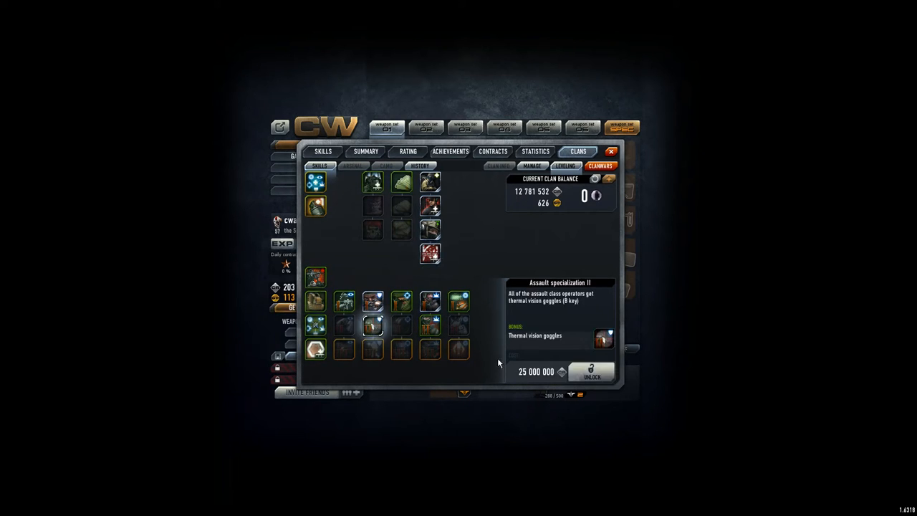
mouse_move(526, 201)
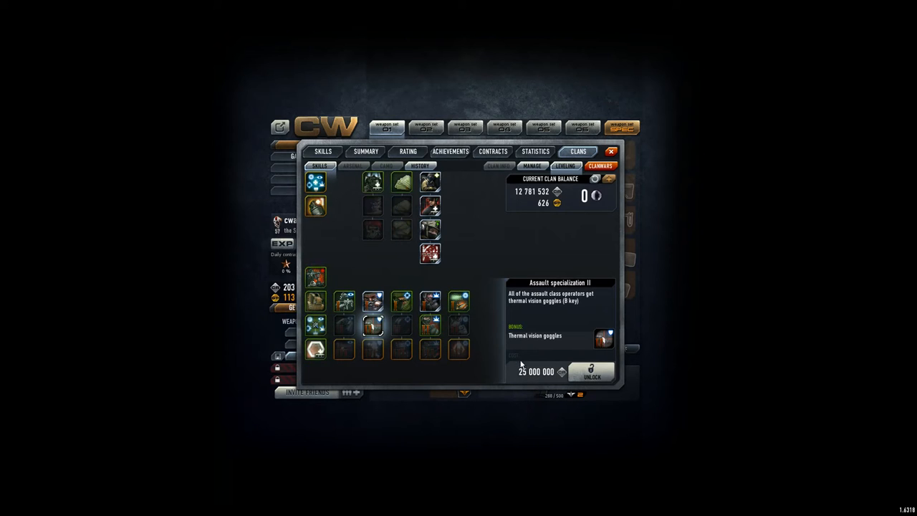
Browse the clan donation History, then open the personal Skills tree.
click(420, 165)
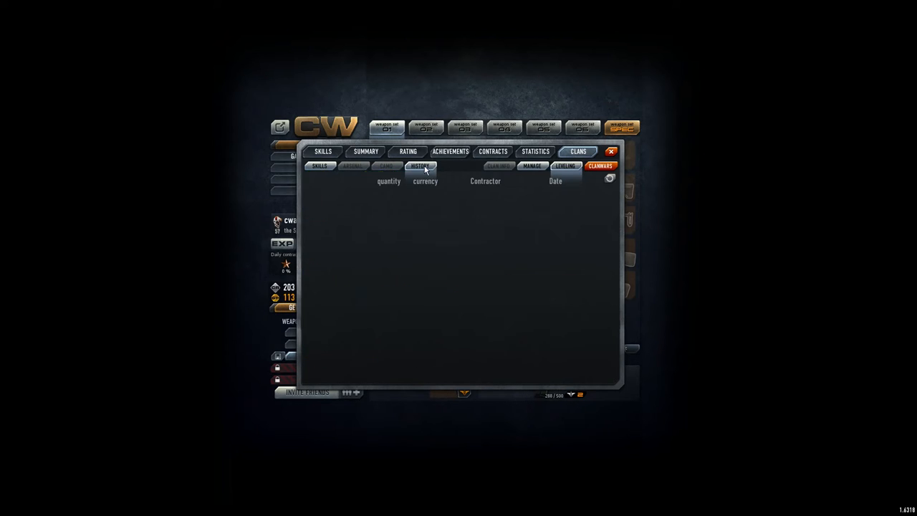
click(420, 165)
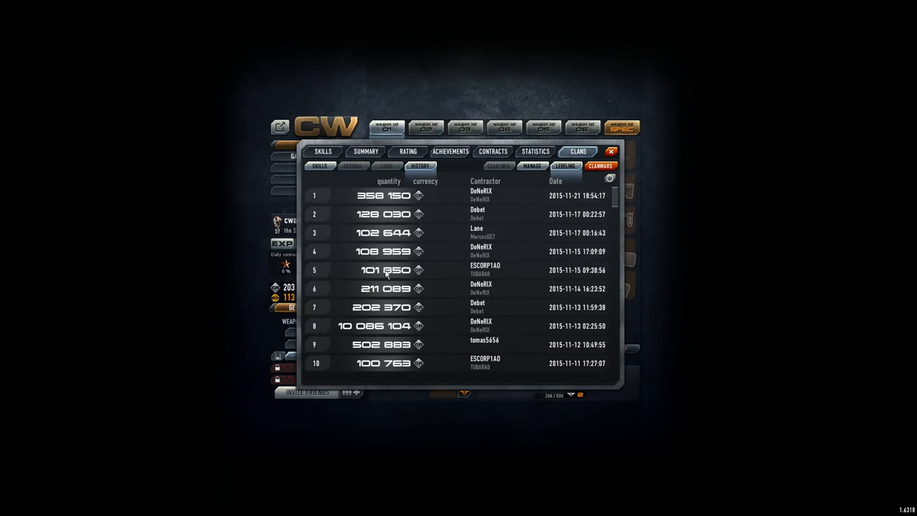
mouse_move(430, 210)
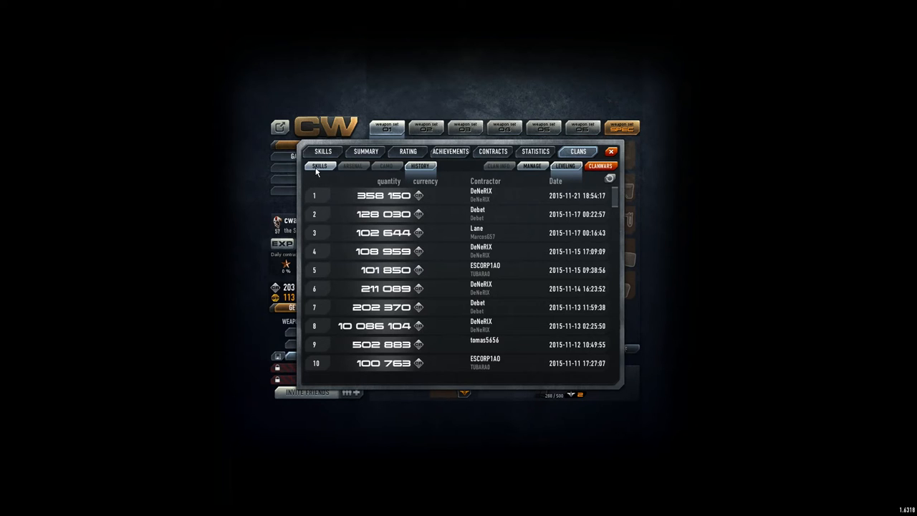
click(319, 166)
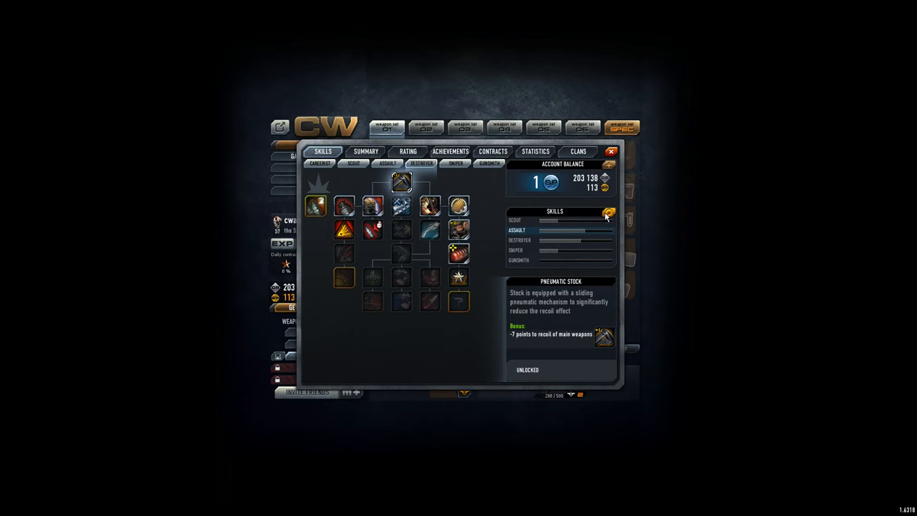
click(608, 213)
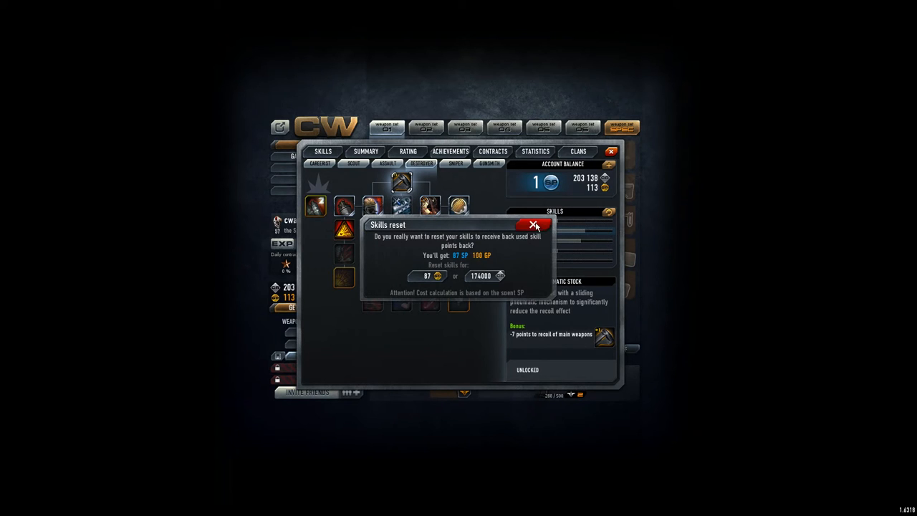
click(533, 224)
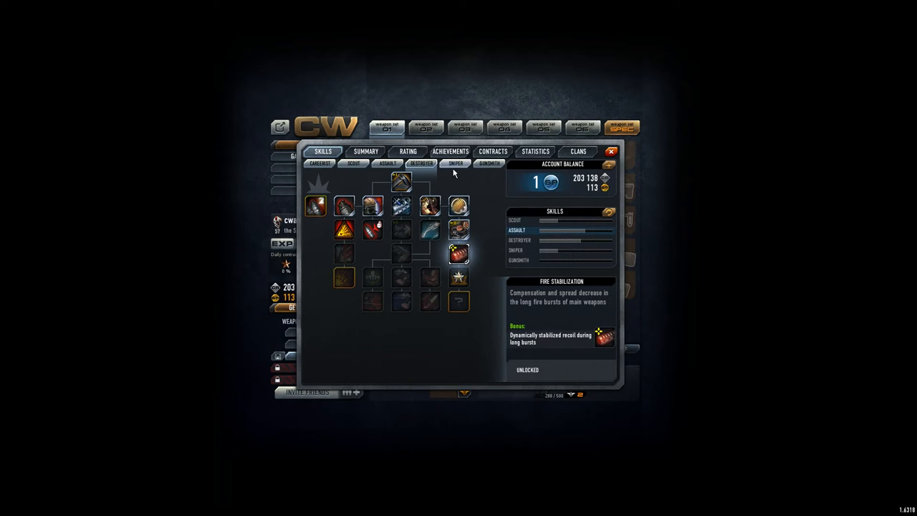
Open the Assault skill tree and view the locked Fort Redut T5 armor skill.
click(387, 163)
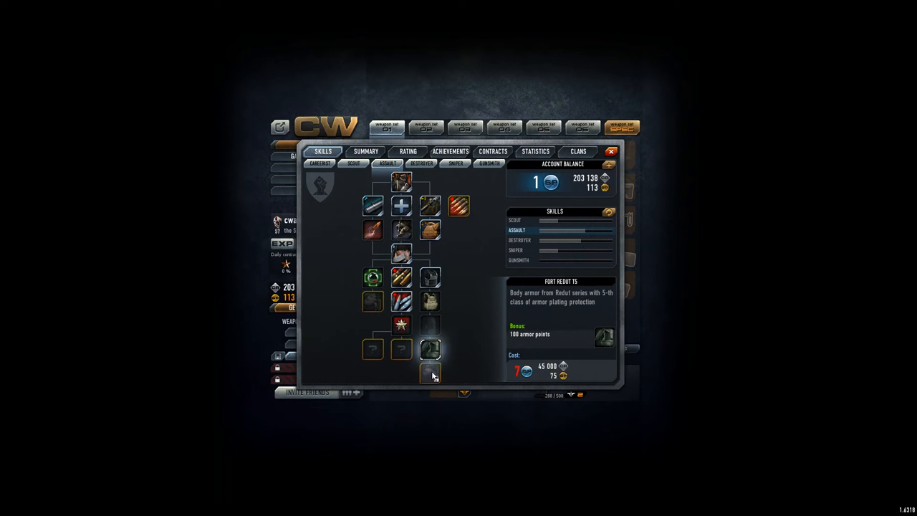
click(430, 373)
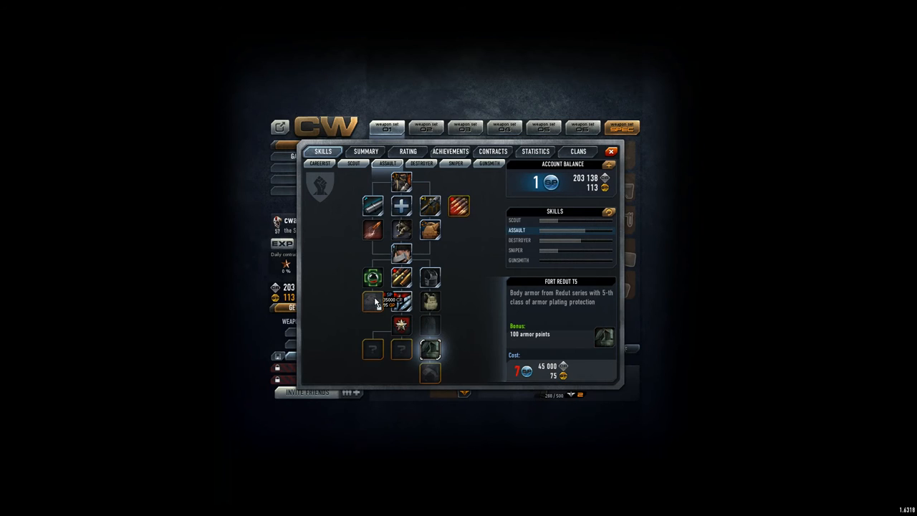
mouse_move(335, 245)
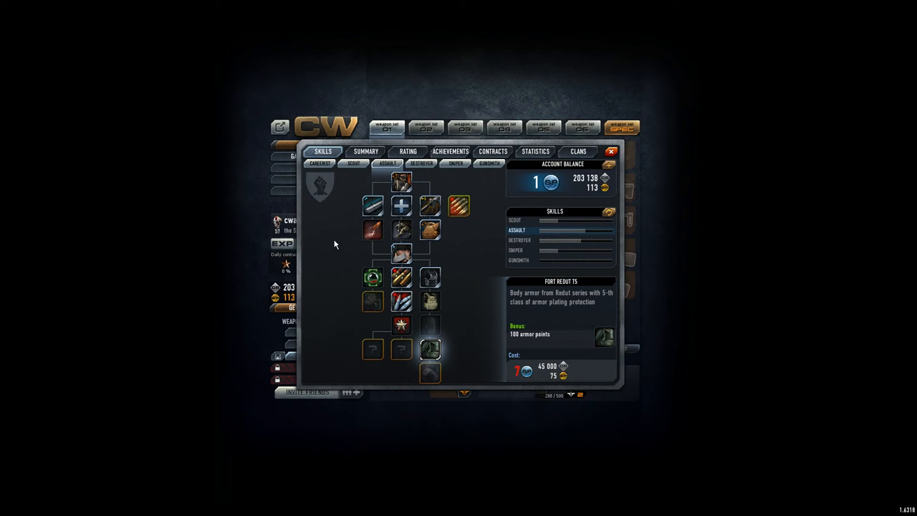
mouse_move(347, 236)
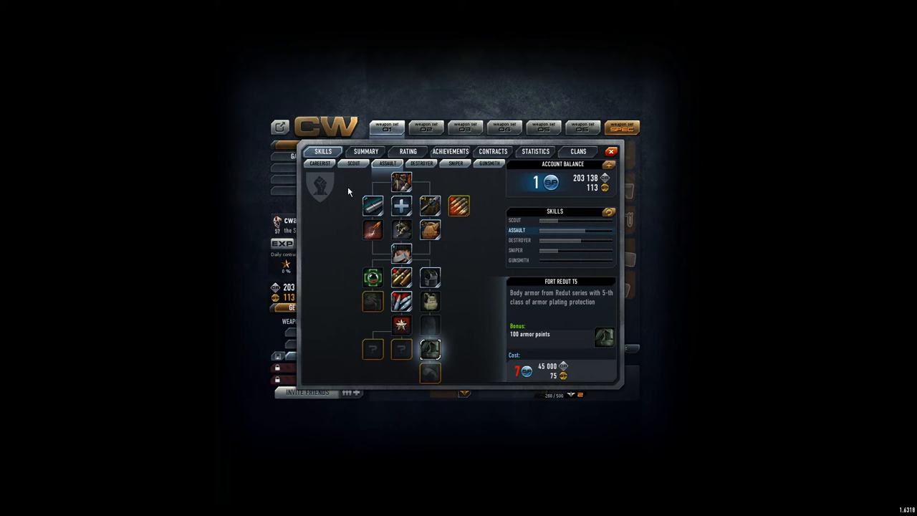
mouse_move(437, 178)
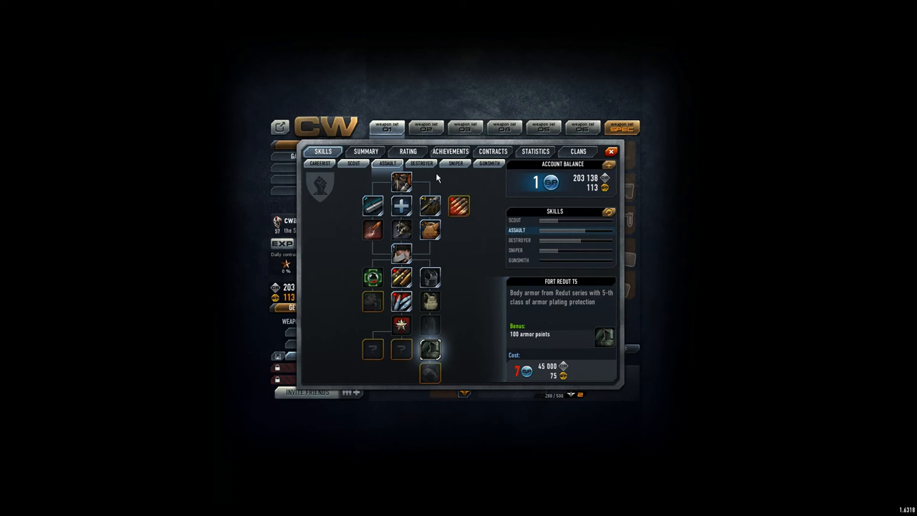
click(454, 163)
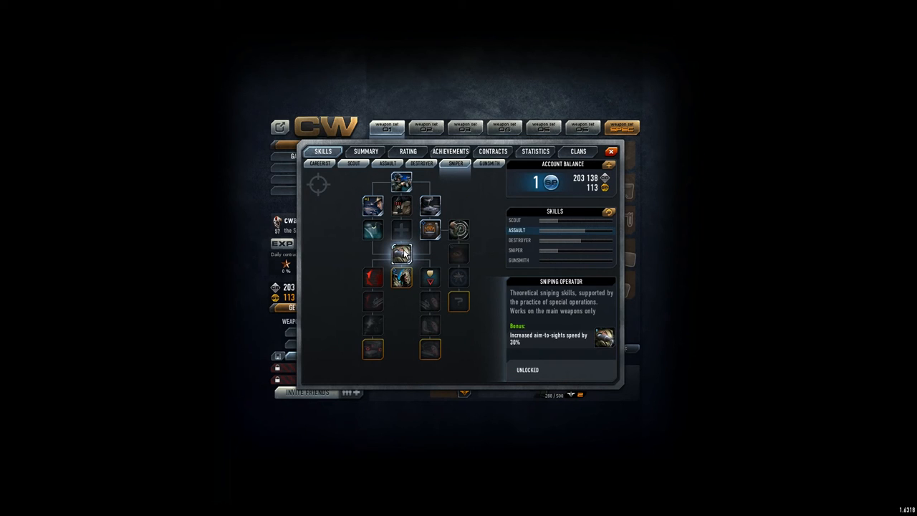
click(382, 163)
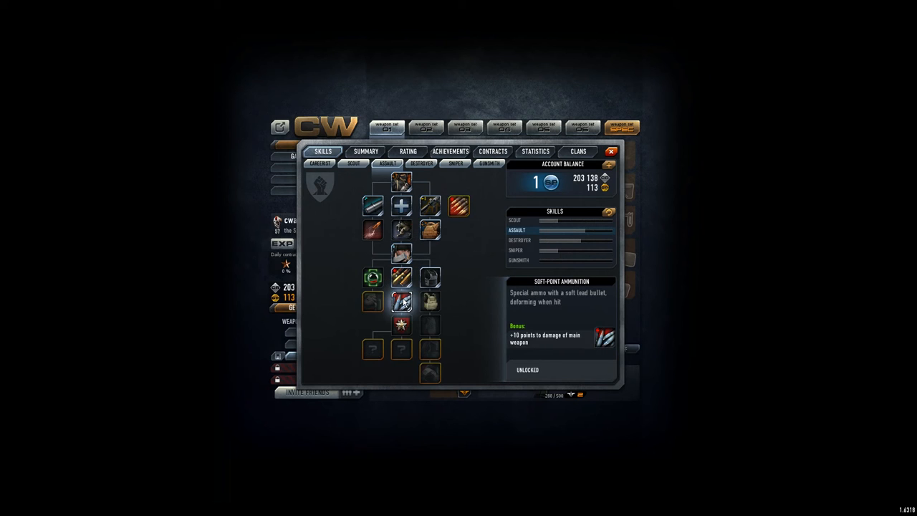
click(352, 164)
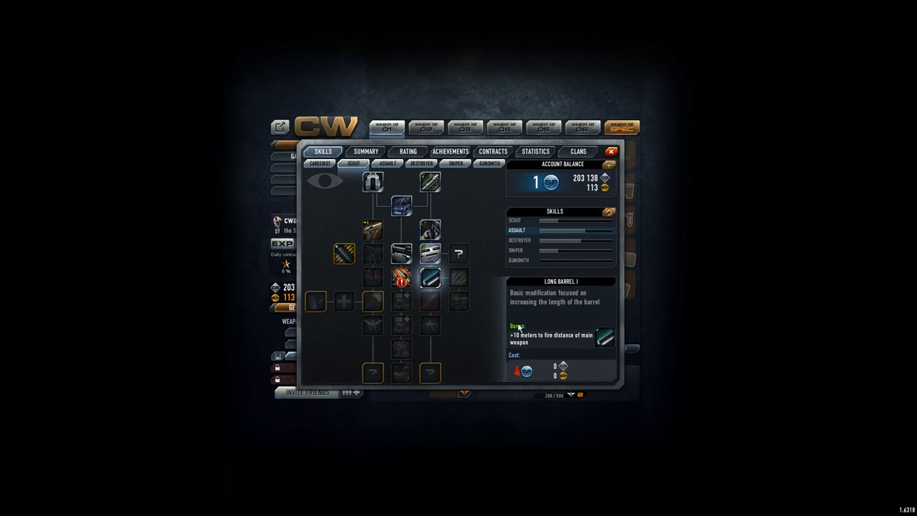
click(454, 164)
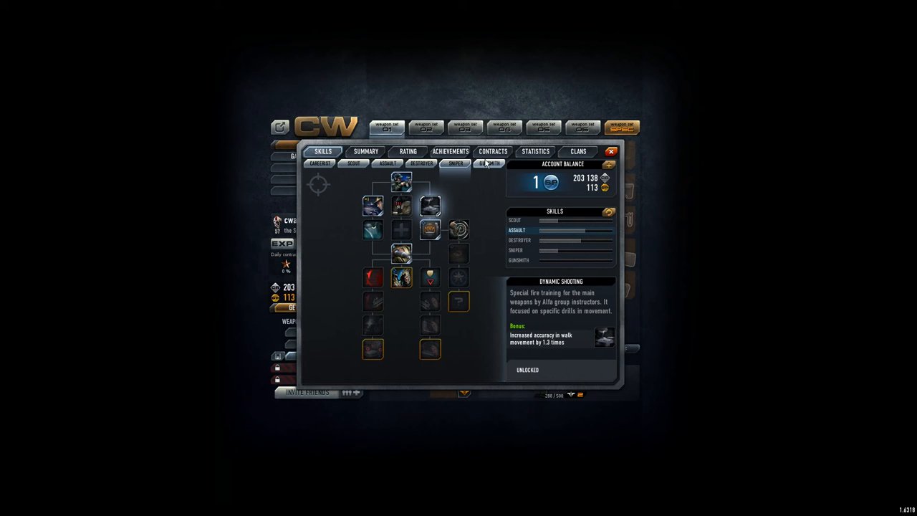
click(353, 165)
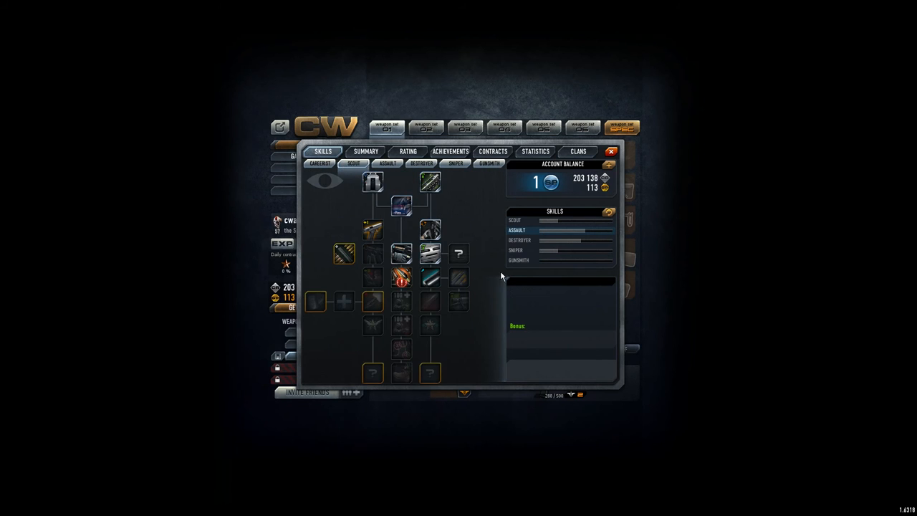
click(385, 164)
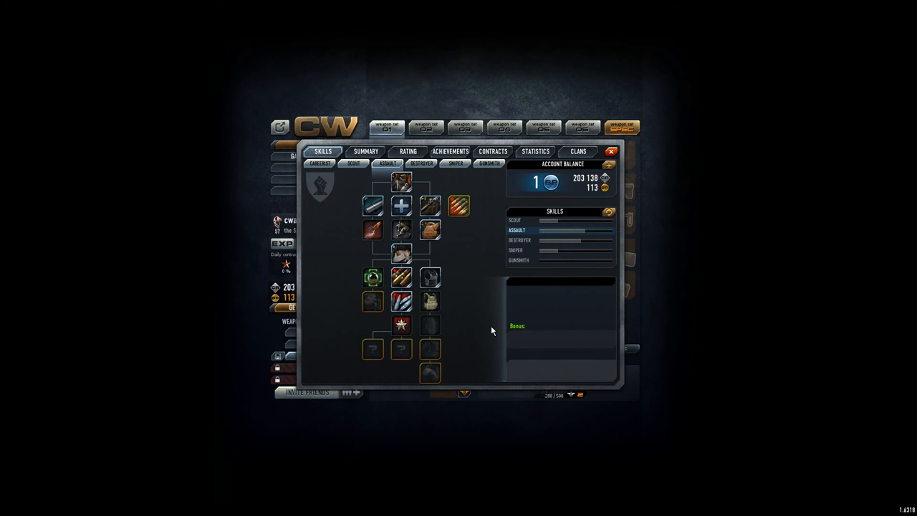
mouse_move(493, 331)
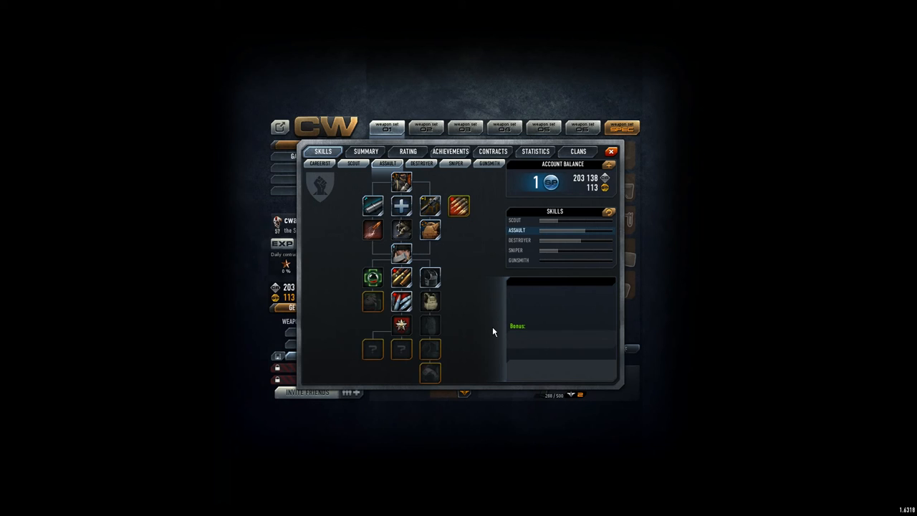